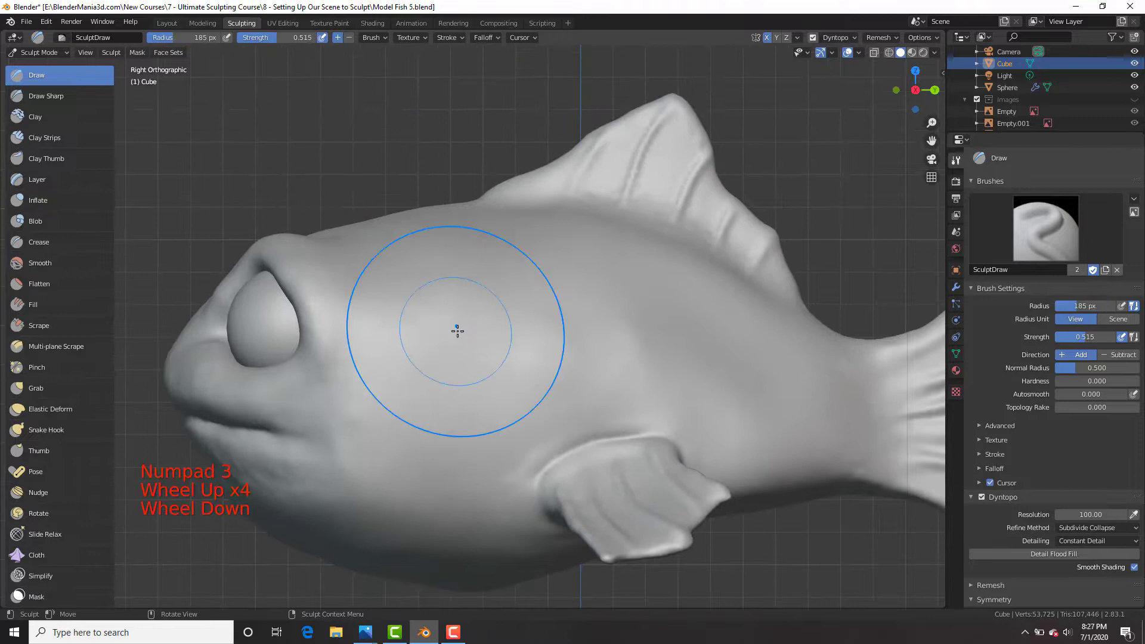
Step: Finish the orange-painted fish and mirror the creature's clawed limb in Object Mode
click(433, 517)
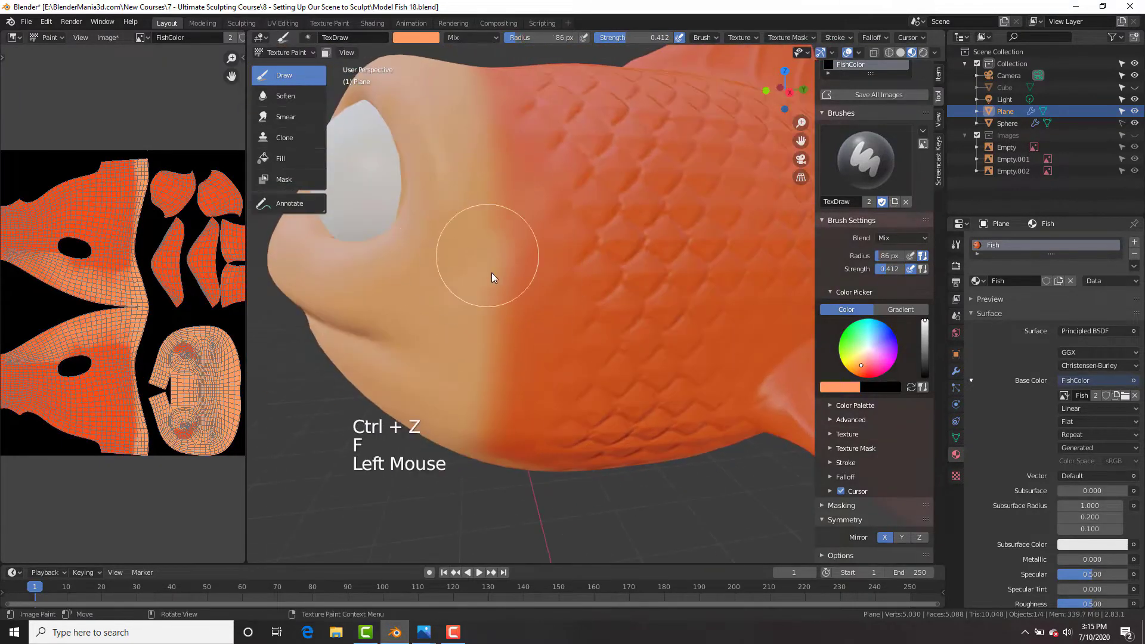
scroll(up, 3)
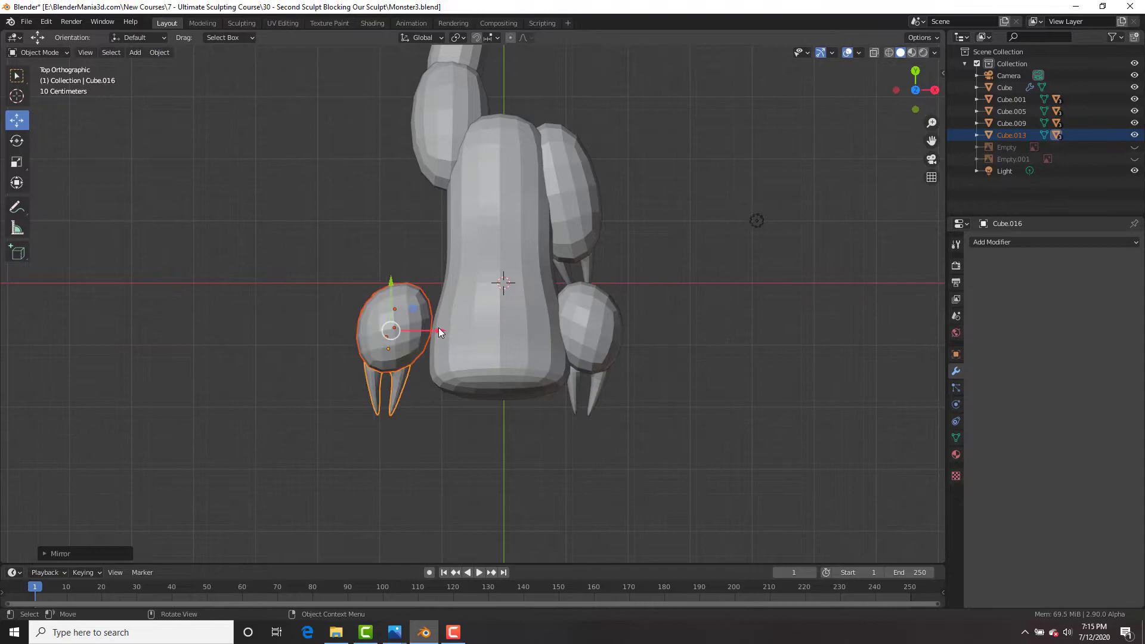
Step: Save the creature's texture image, then select the skinned torso vertices over the minotaur sketch
scroll(up, 3)
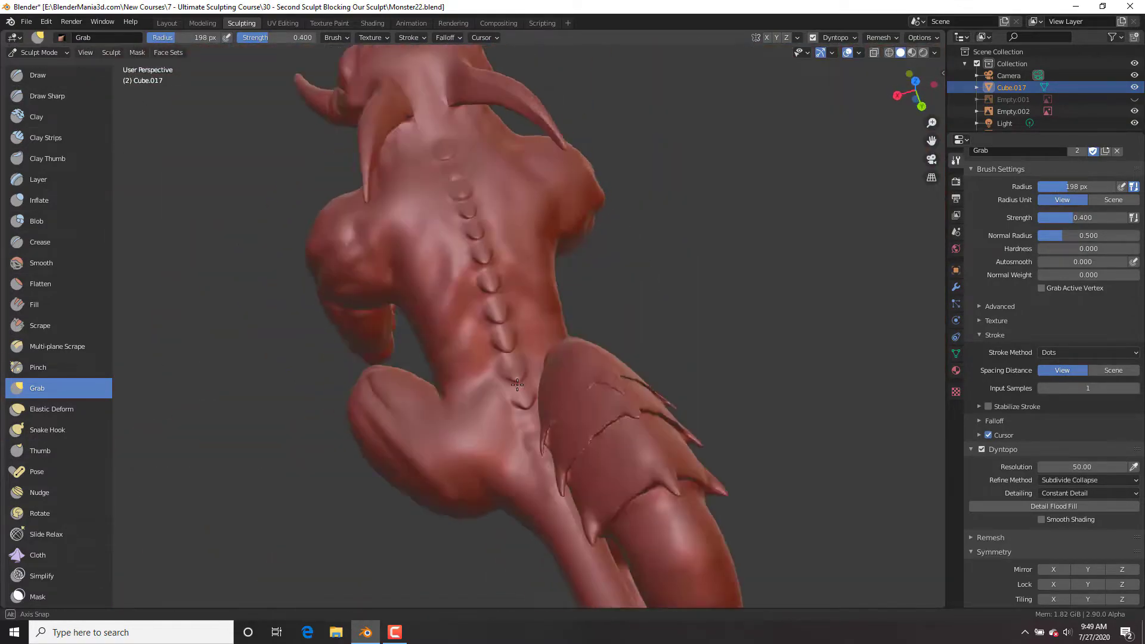
click(37, 75)
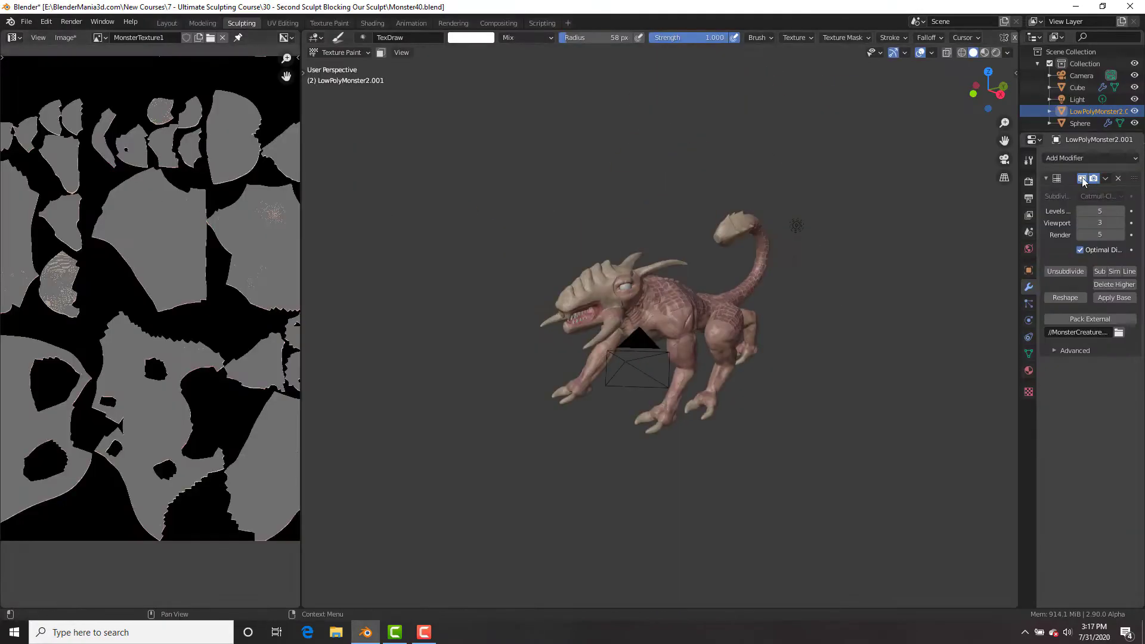
click(64, 37)
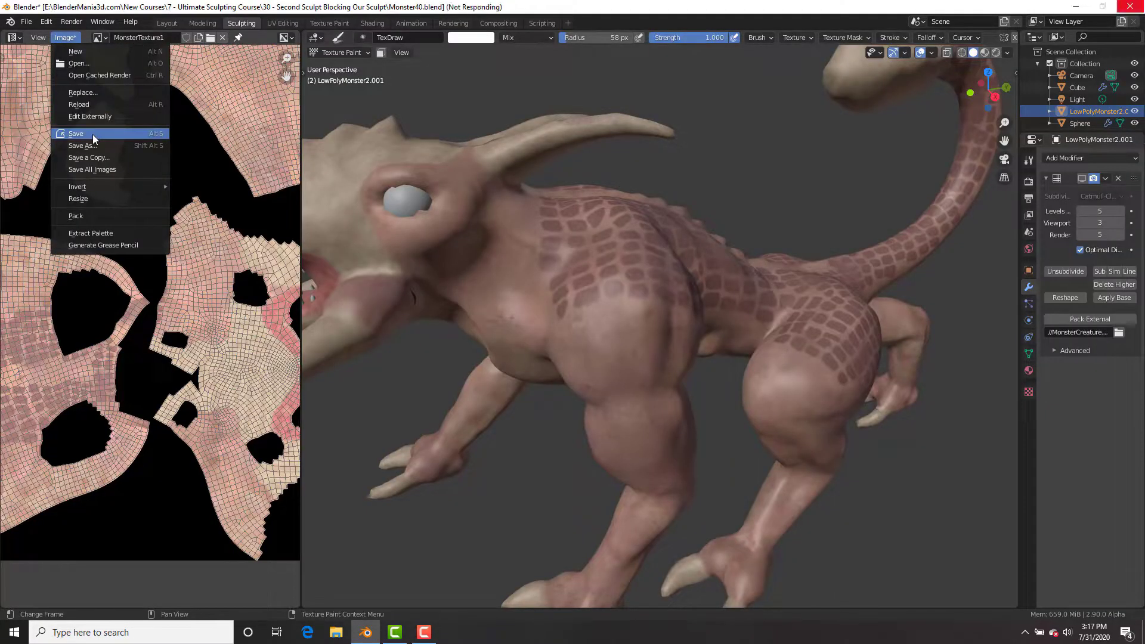
click(75, 134)
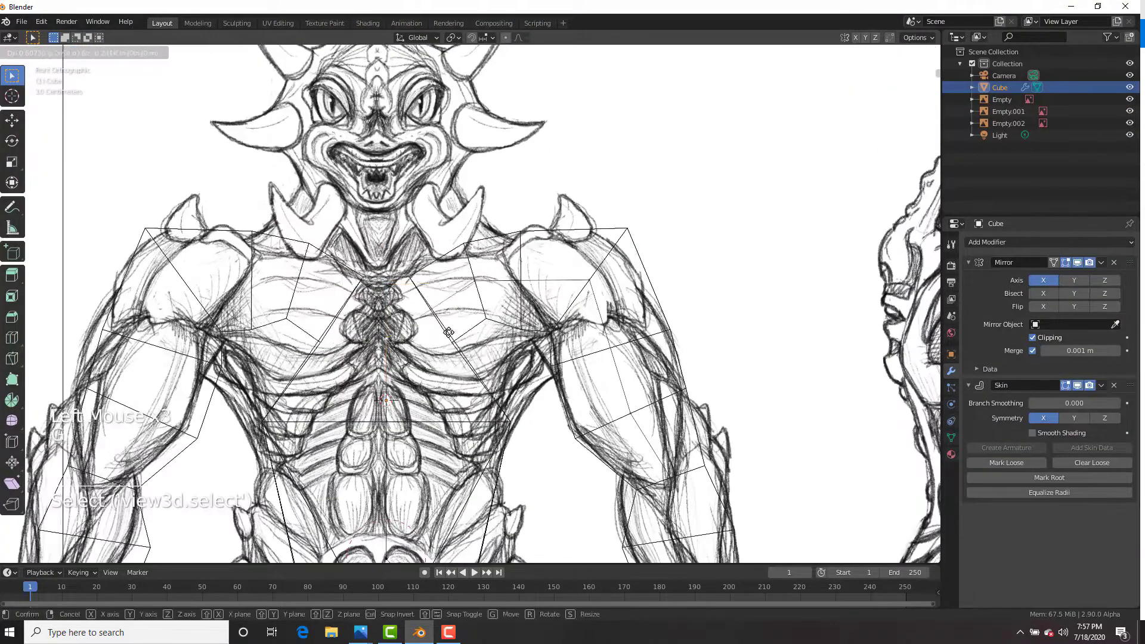
Step: Sculpt the minotaur's torso, legs and hooves, then shrinkwrap and mirror the retopology plane onto it
key(z)
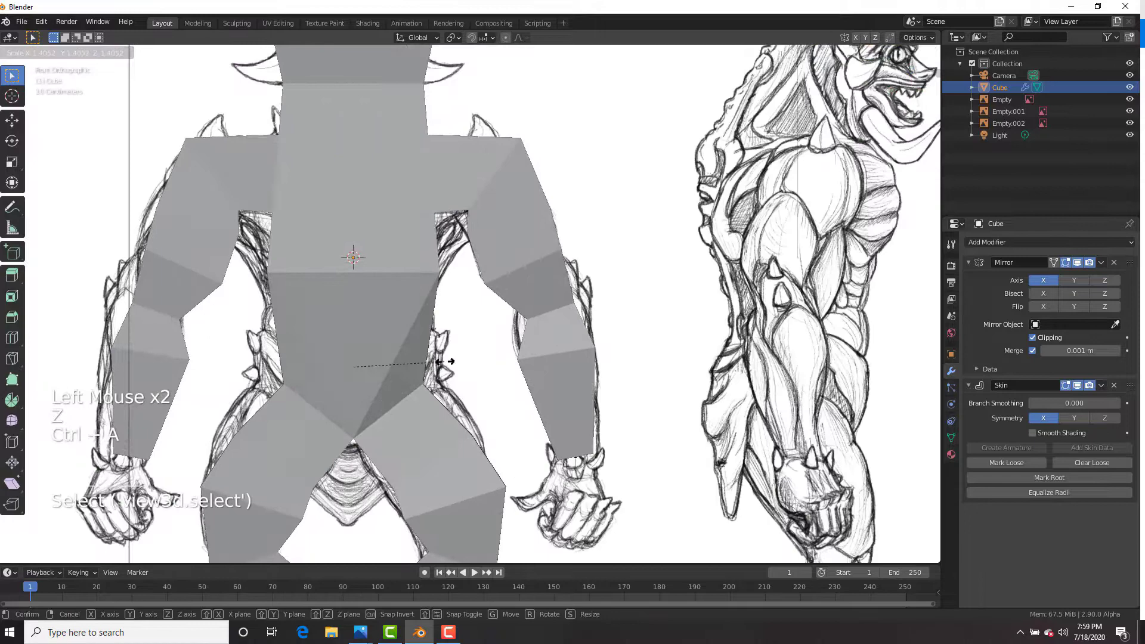
scroll(up, 3)
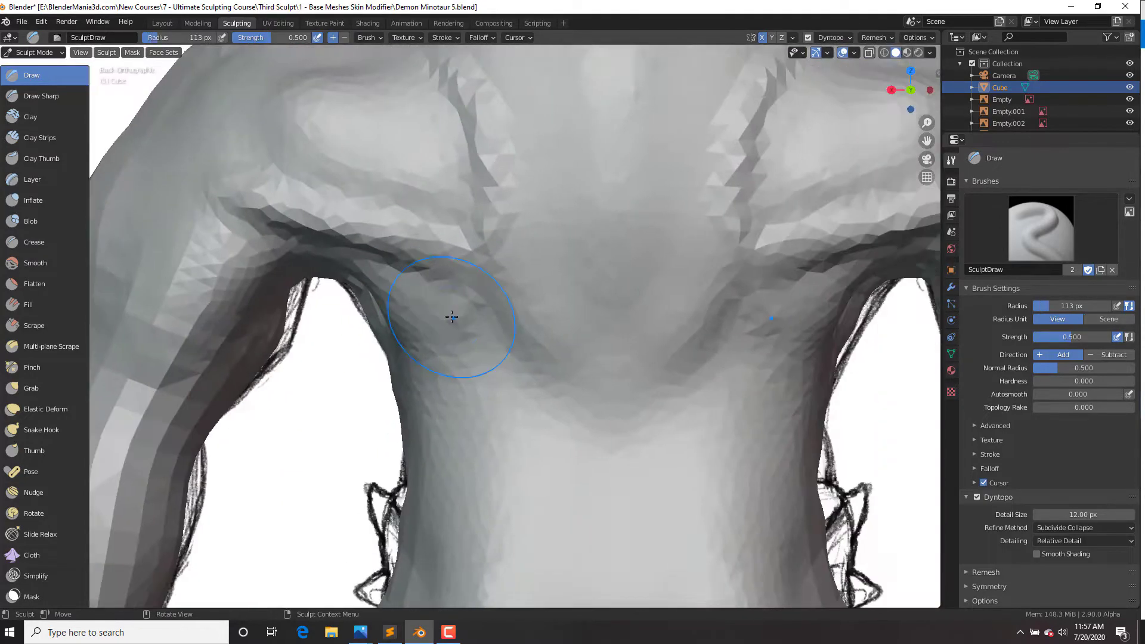
key(f)
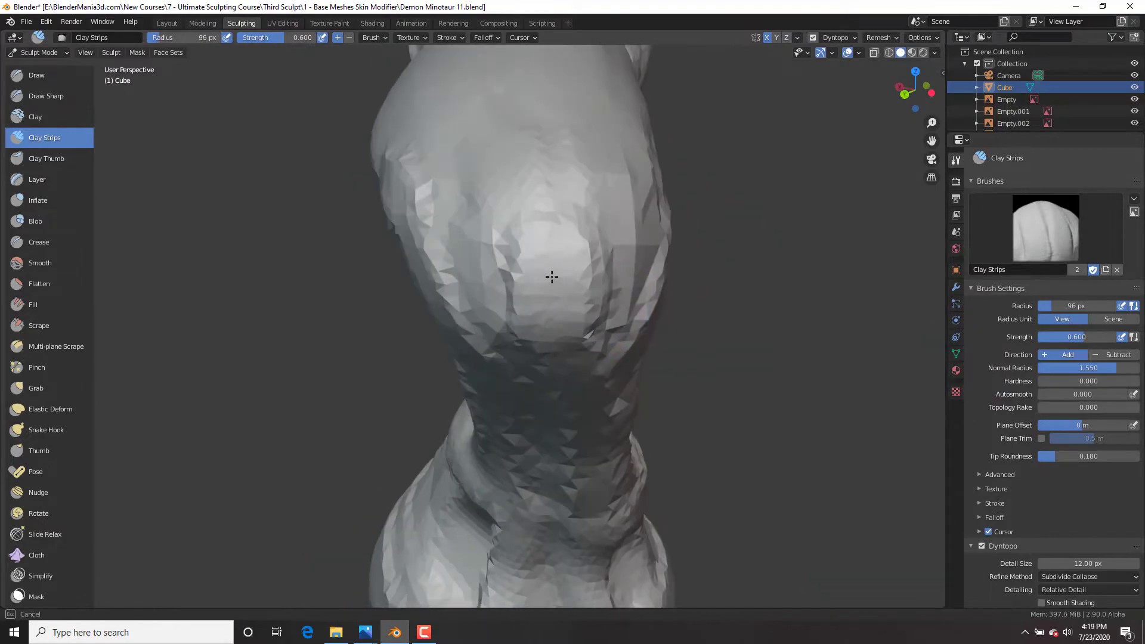
scroll(down, 3)
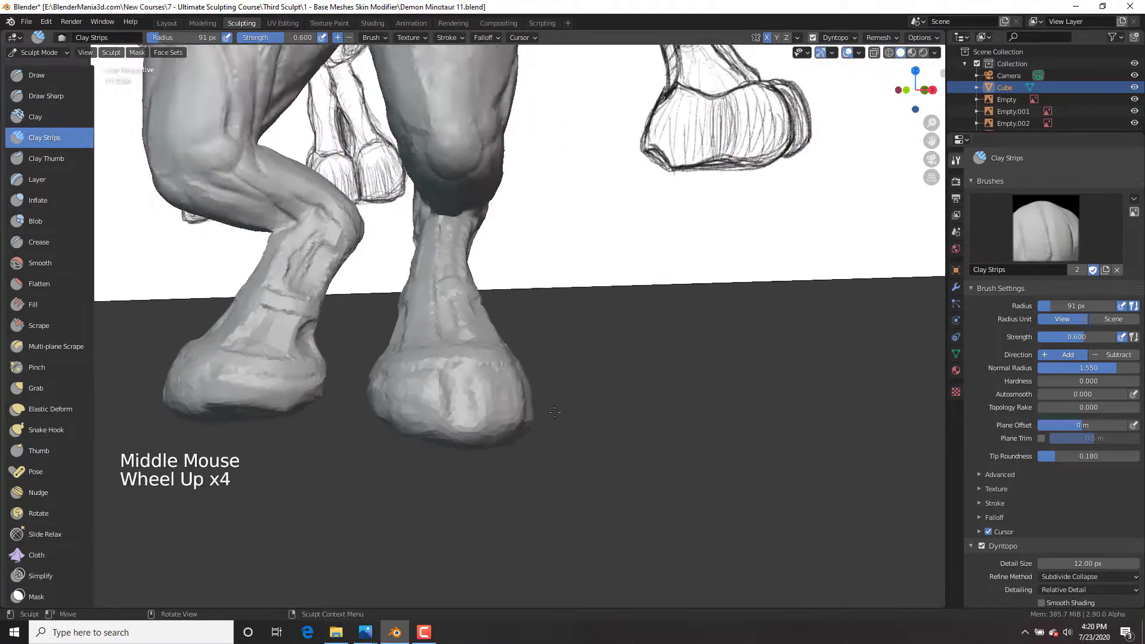
click(35, 388)
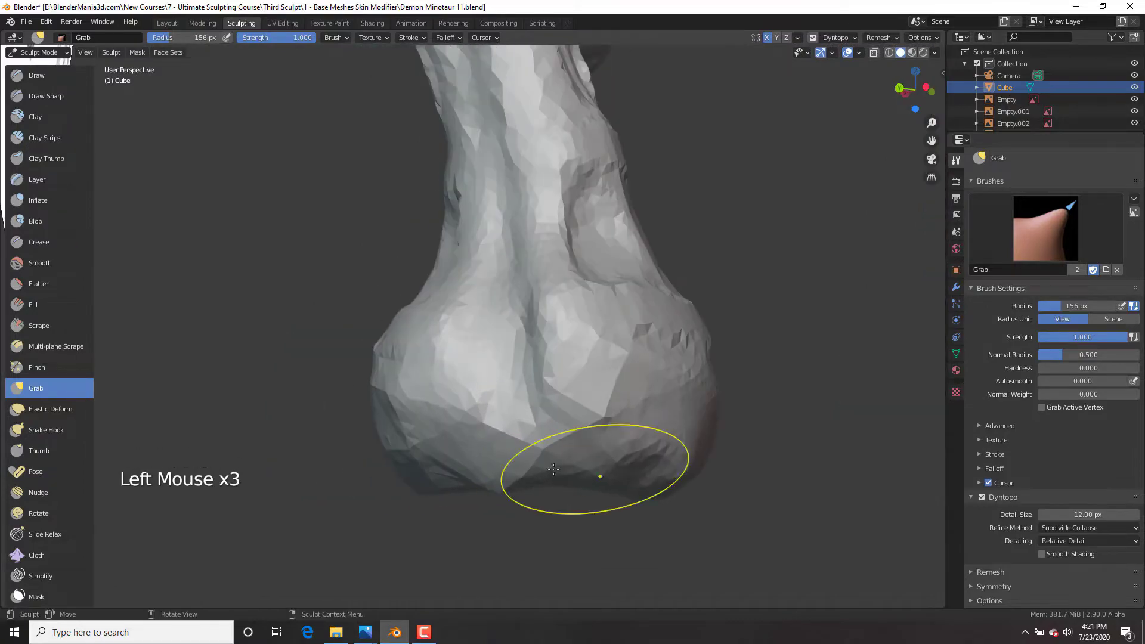
scroll(up, 3)
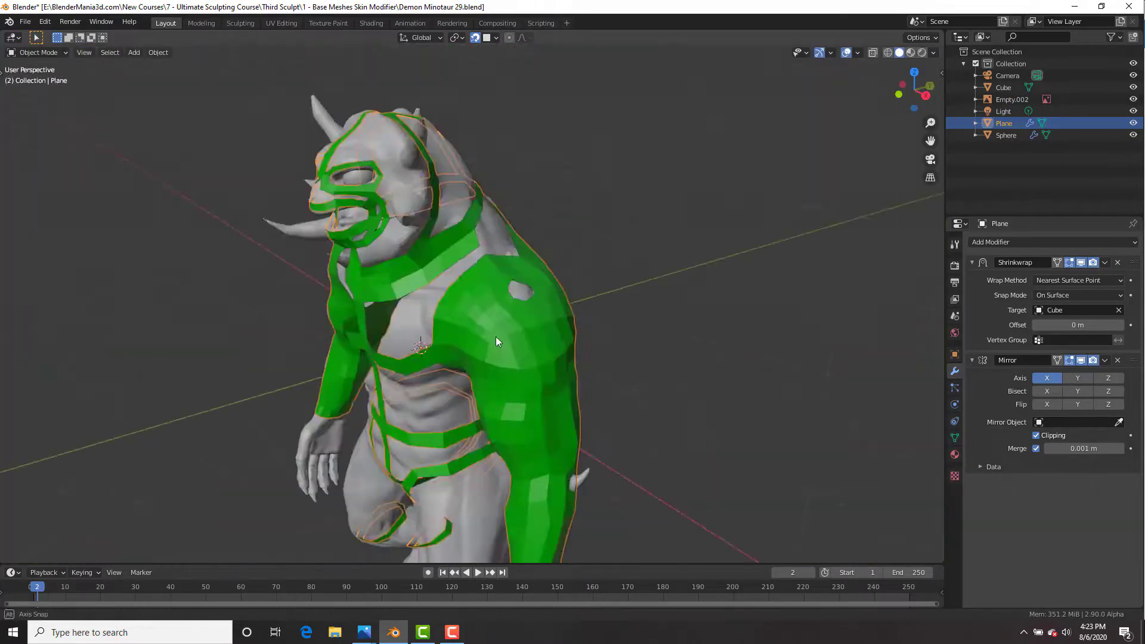
Step: Crease fine rib and muscle lines along the multires minotaur's chest center
key(Tab)
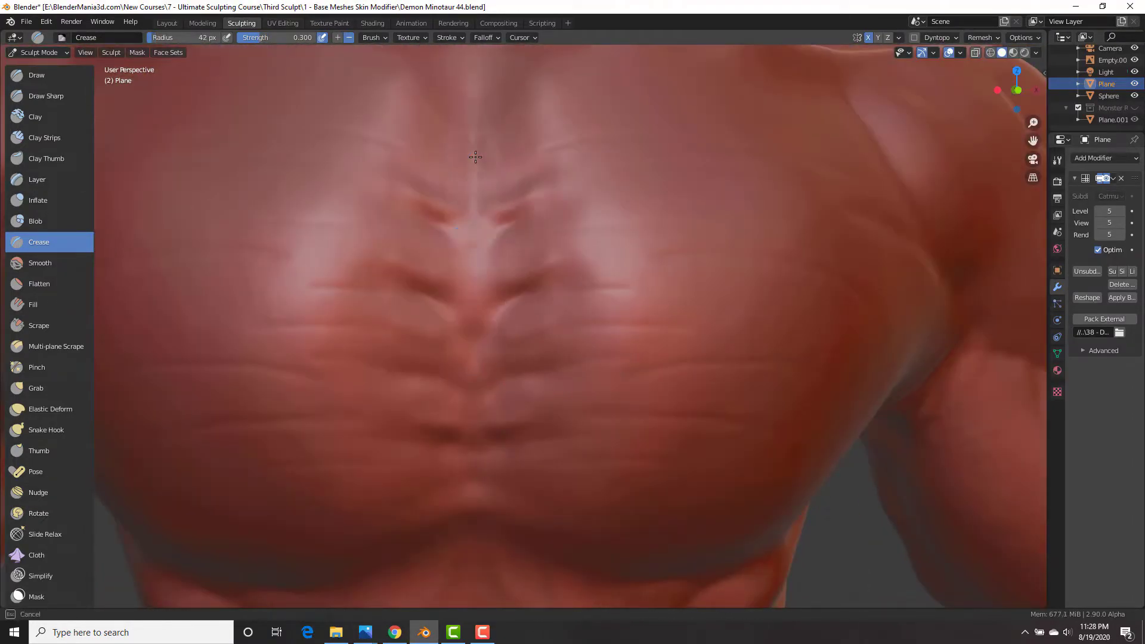
Step: Build the pectorals with Clay Strips, then paint brownish skin on the head with TexDraw in Overlay
click(44, 137)
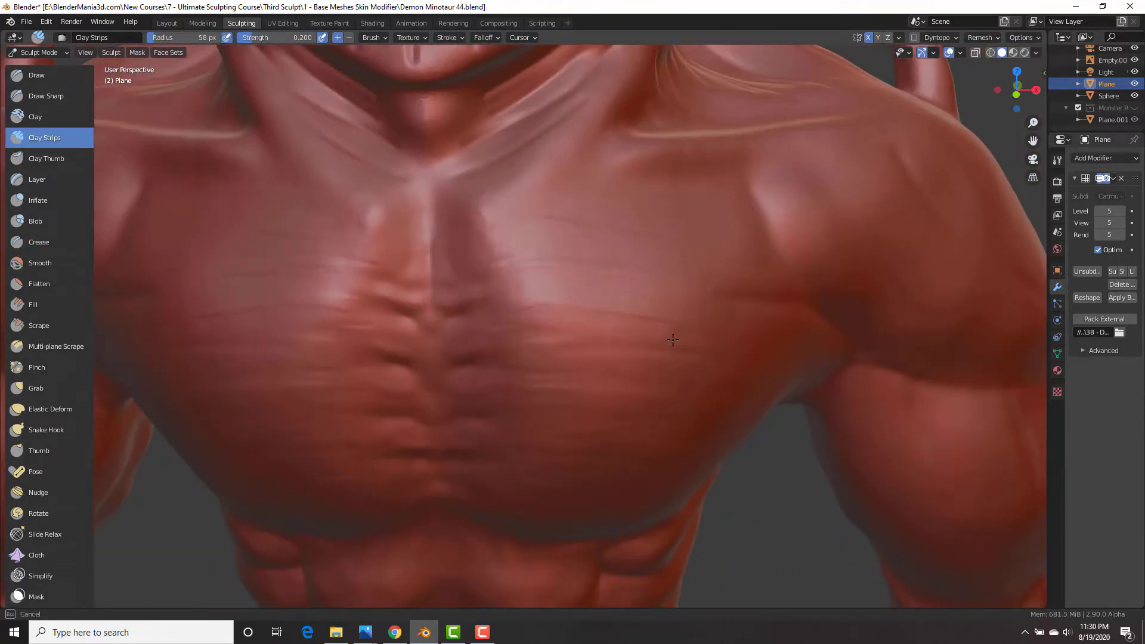
scroll(down, 3)
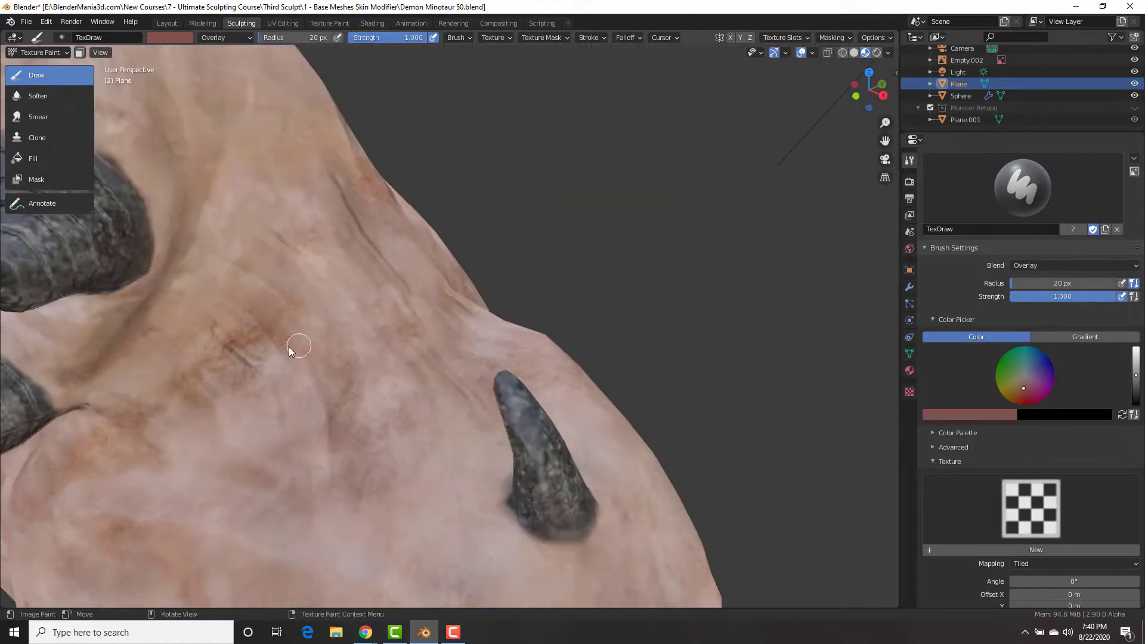
Step: Give the Cube a level-2 Subdivision Surface modifier beside the girl reference image
click(36, 52)
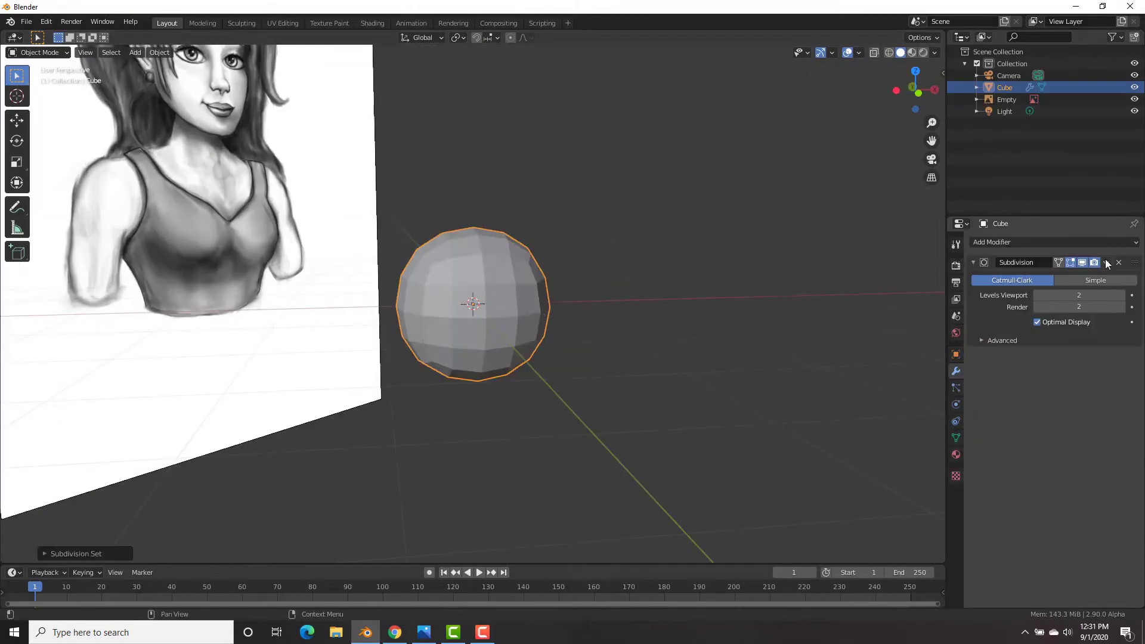
Step: Stretch the subdivided sphere into an egg-shaped head with Draw and Grab in front view
click(241, 22)
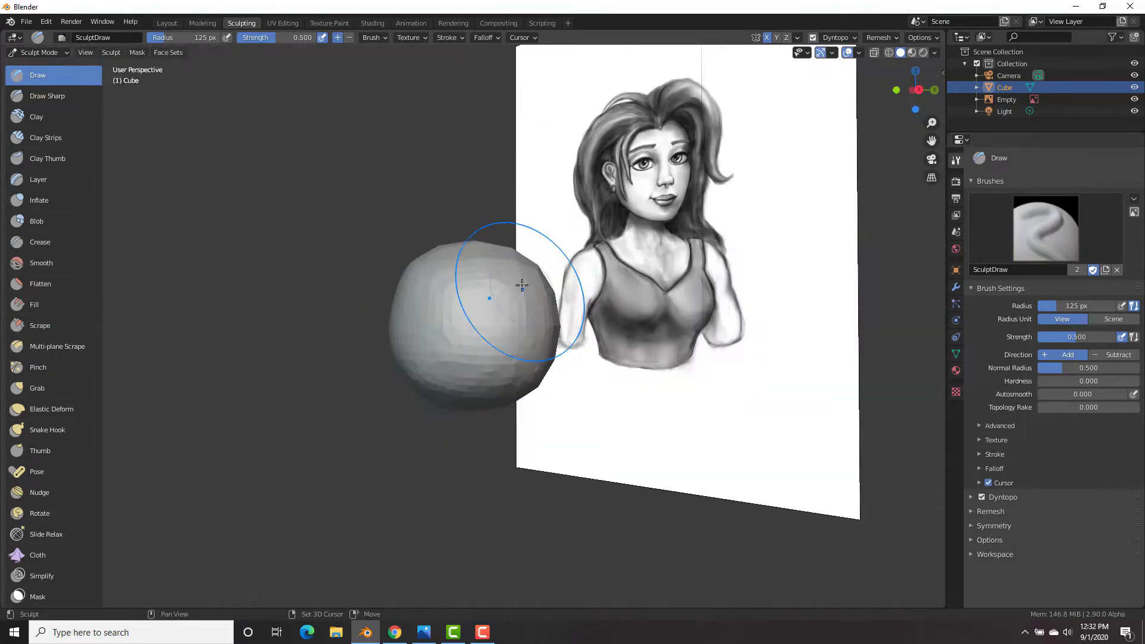
click(37, 388)
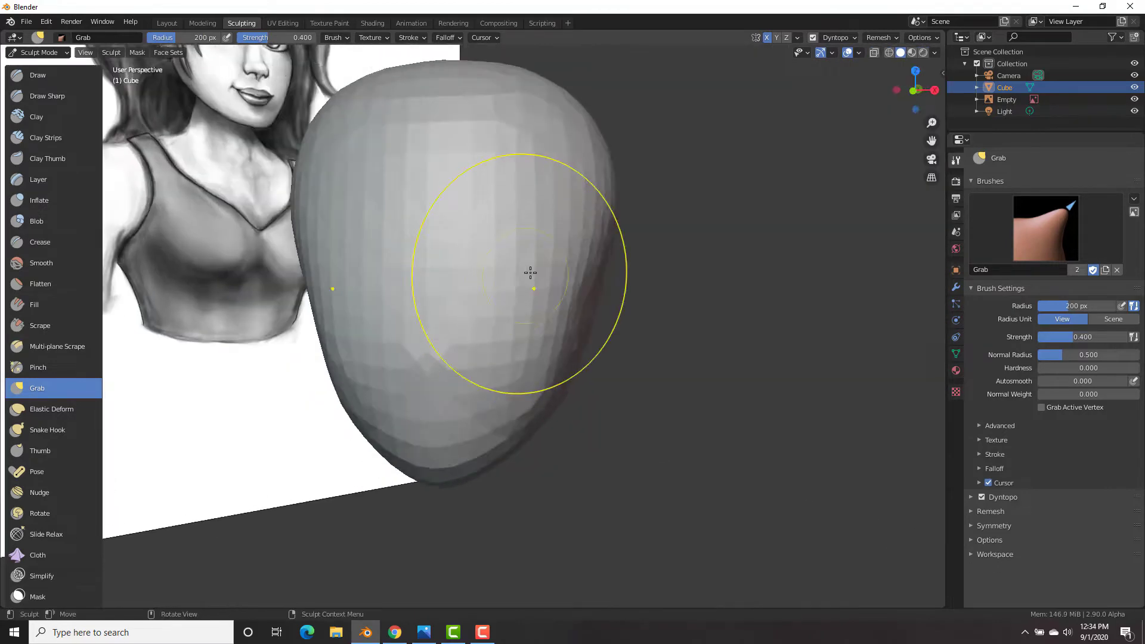
click(37, 74)
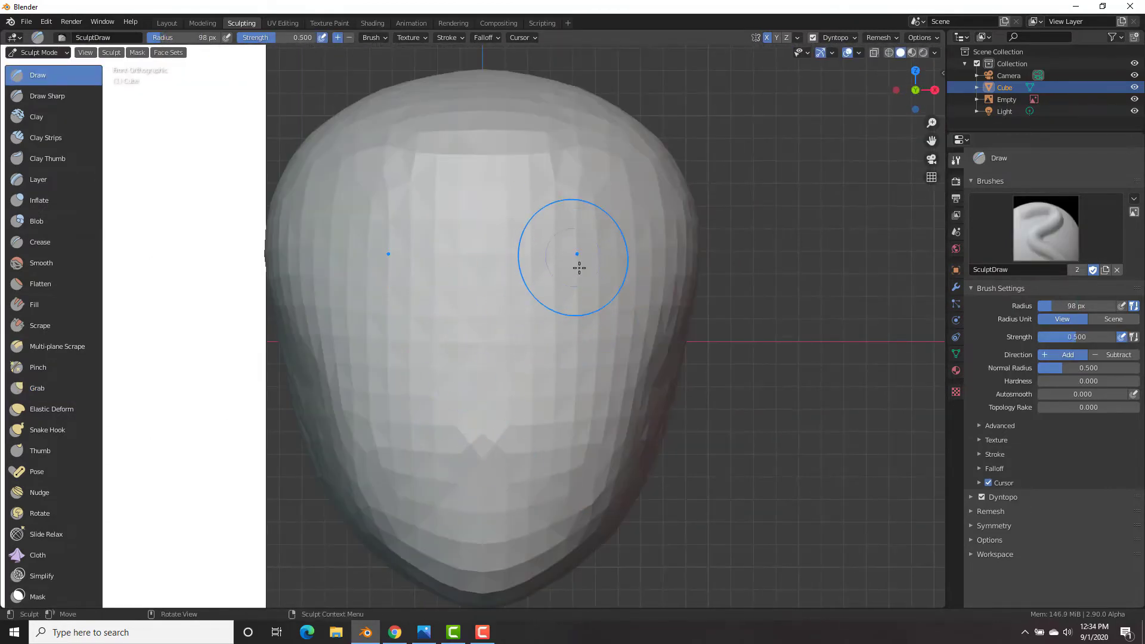